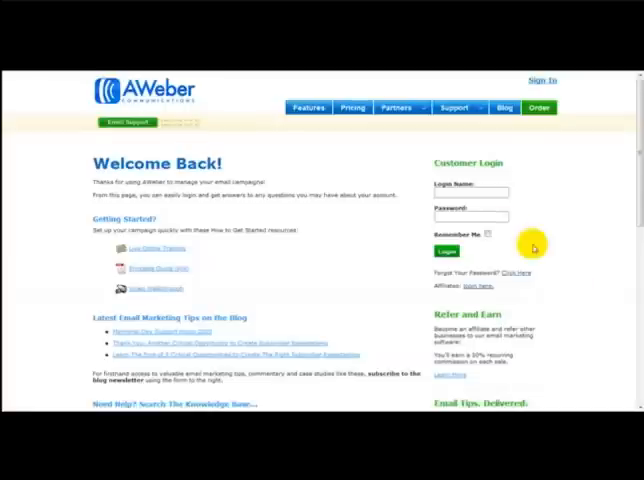
# Sign in with the login name and password to reach the home dashboard.
pyautogui.write('N')
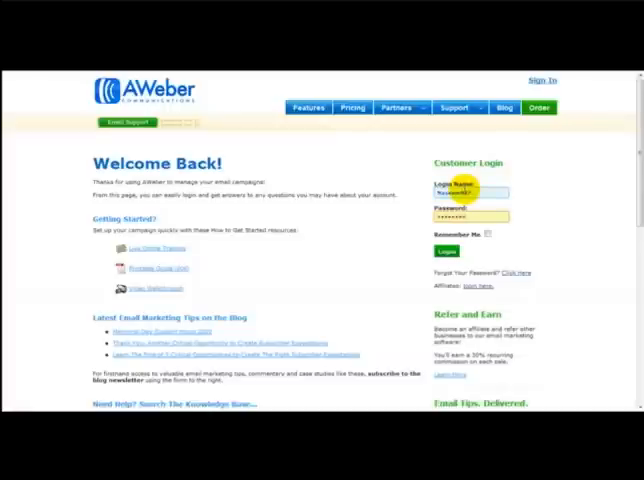
pyautogui.click(446, 252)
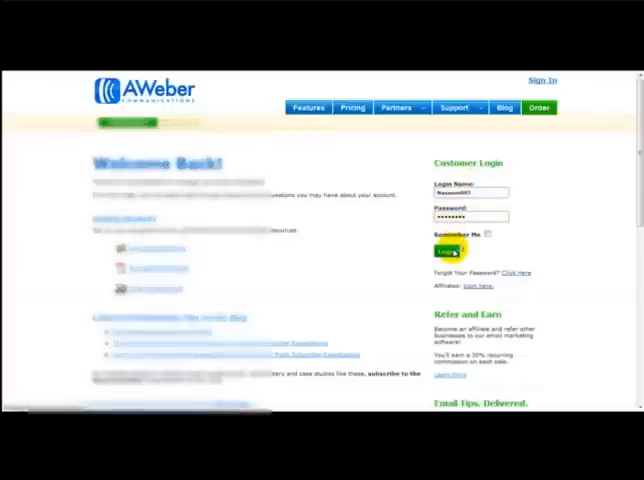
pyautogui.click(436, 250)
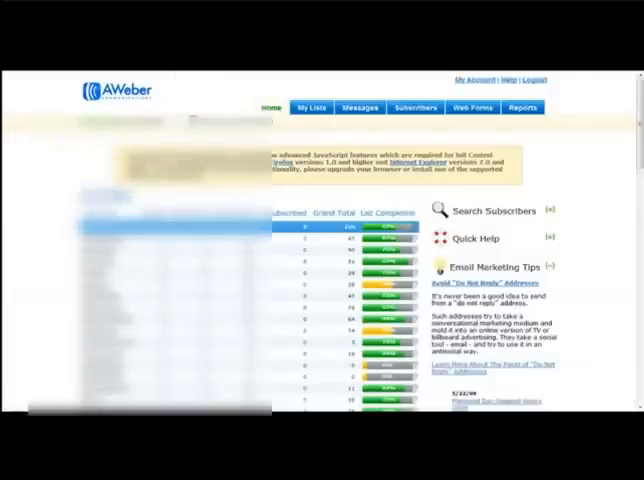
# Select the subscriber list and create a new broadcast message from its Messages area.
pyautogui.click(310, 108)
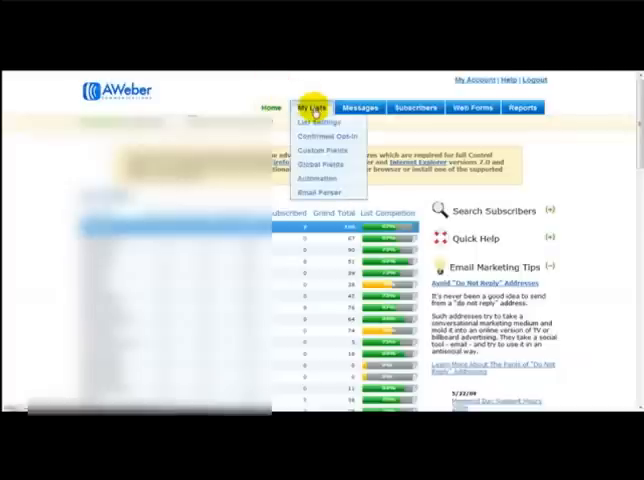
pyautogui.click(360, 104)
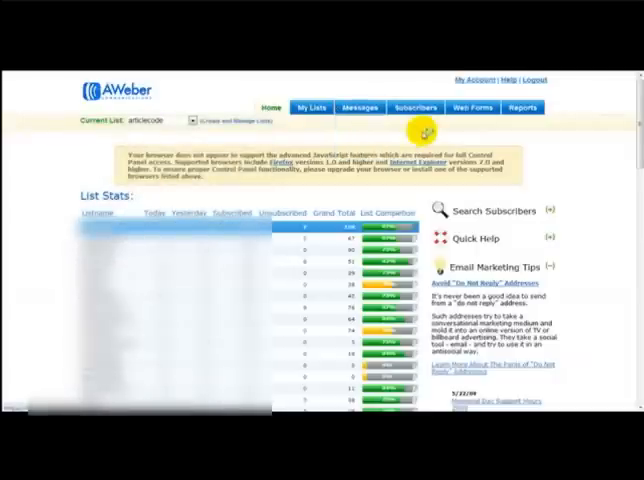
pyautogui.click(360, 108)
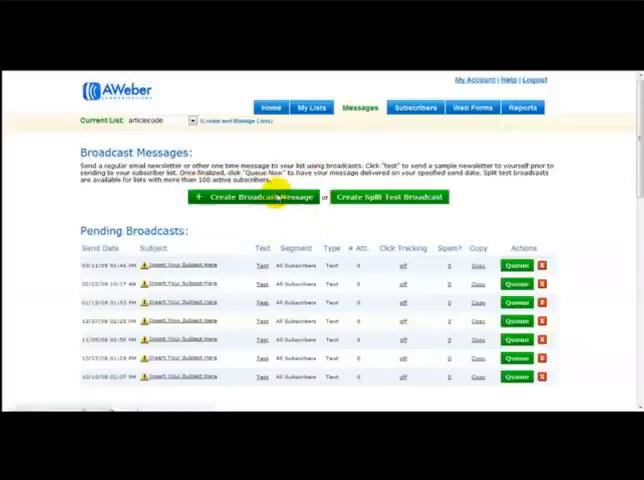
pyautogui.click(252, 196)
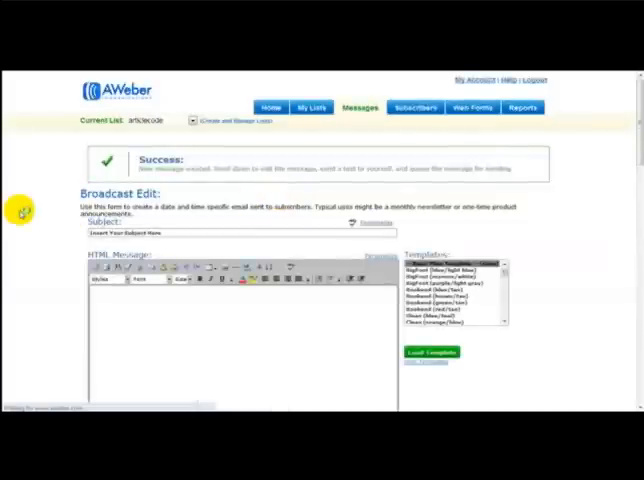
# Enter the subject 'Product' and a plain-text body greeting {!firstname} that the product 'is now live..'.
pyautogui.scroll(-3)
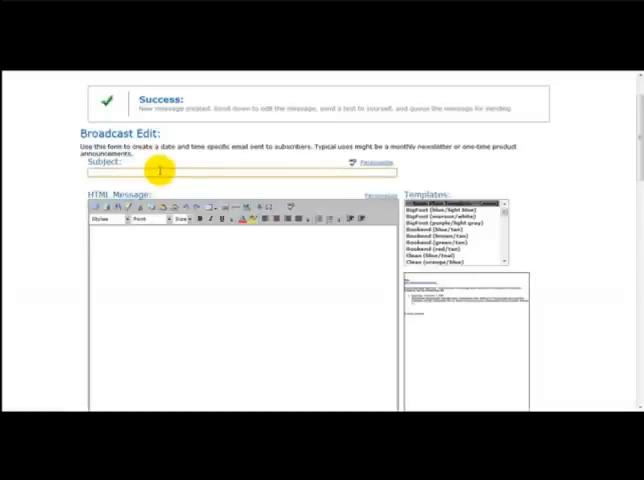
pyautogui.write('Product')
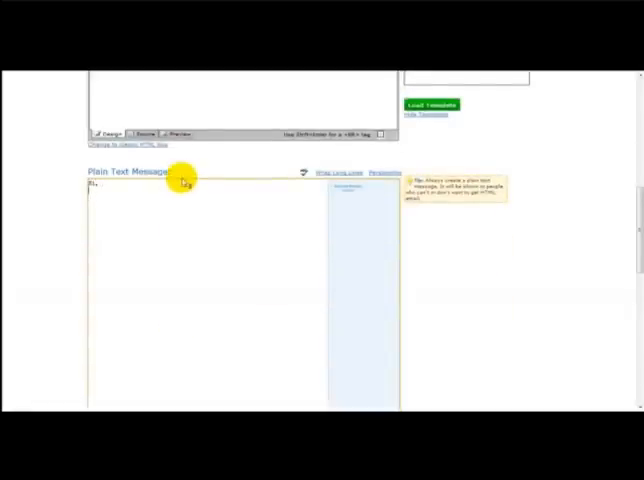
pyautogui.moveTo(384, 178)
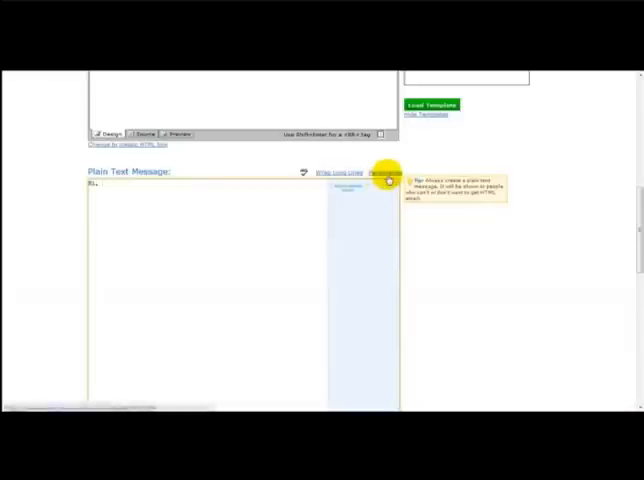
pyautogui.click(386, 172)
pyautogui.write('The proxid')
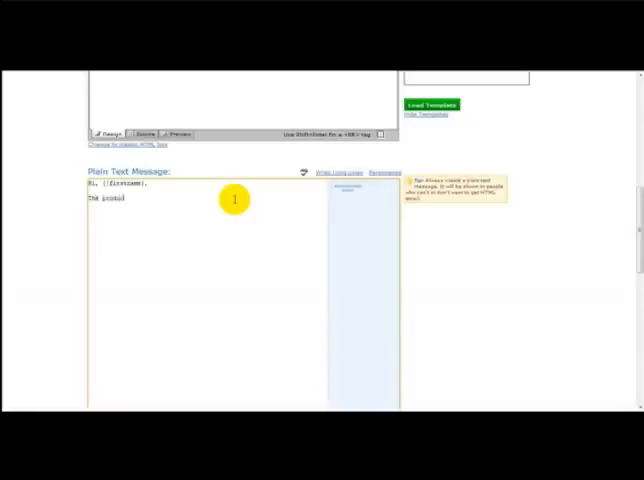
pyautogui.write('is now live..')
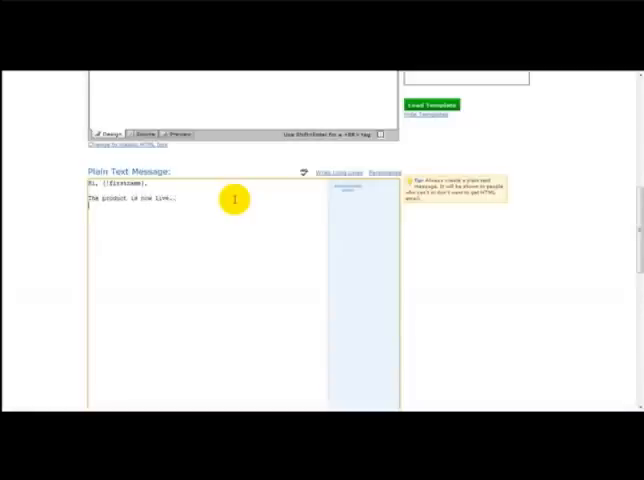
# Save the broadcast with Send Immediately so it is queued among the pending broadcasts.
pyautogui.scroll(-3)
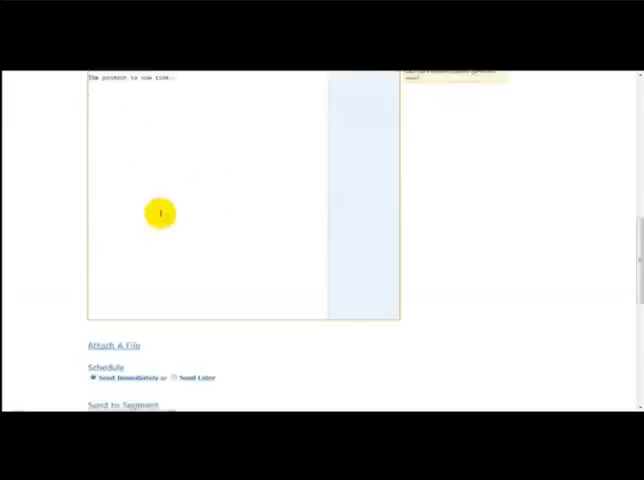
pyautogui.scroll(-3)
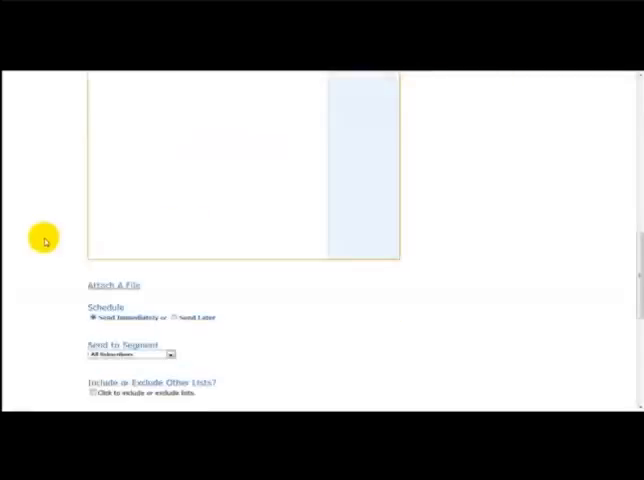
pyautogui.scroll(-3)
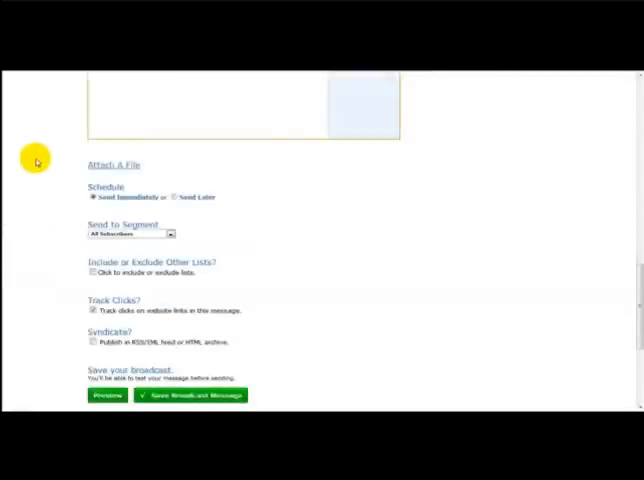
pyautogui.moveTo(228, 280)
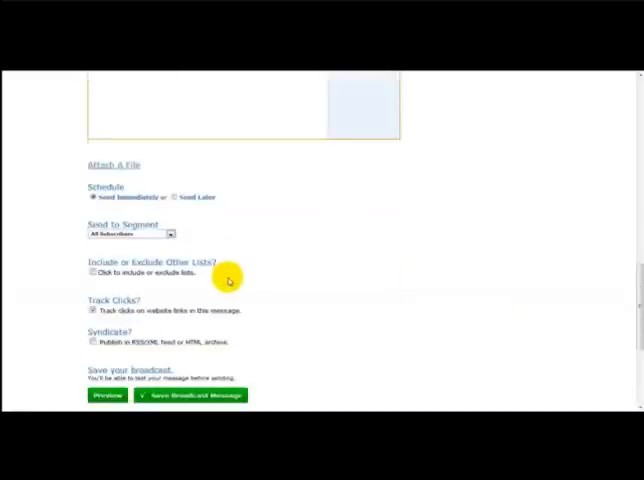
pyautogui.click(190, 396)
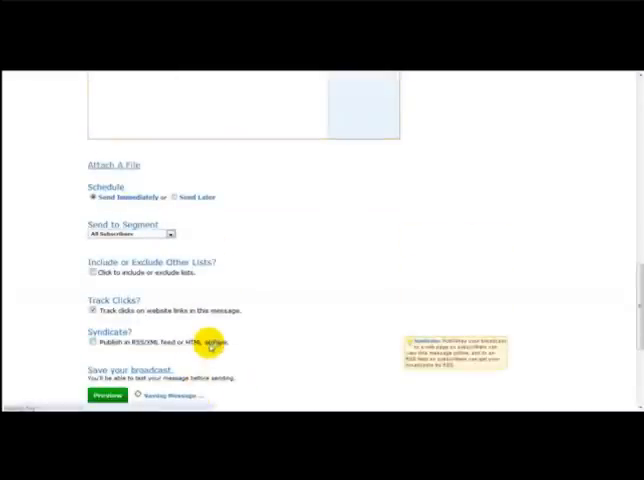
pyautogui.click(104, 392)
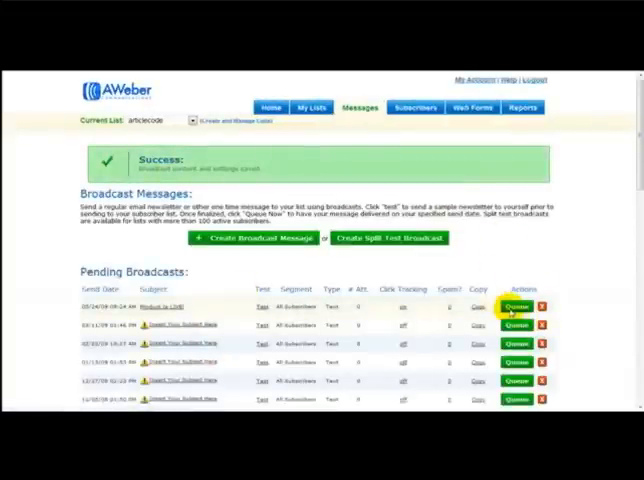
pyautogui.moveTo(318, 292)
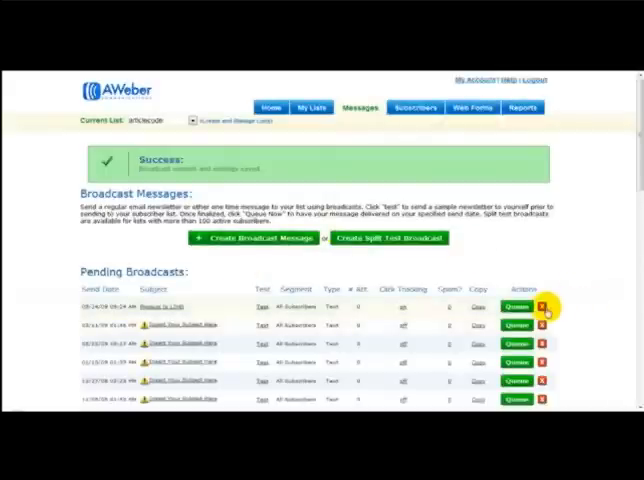
# Delete the newly queued broadcast, confirm, and return to the home dashboard.
pyautogui.click(546, 306)
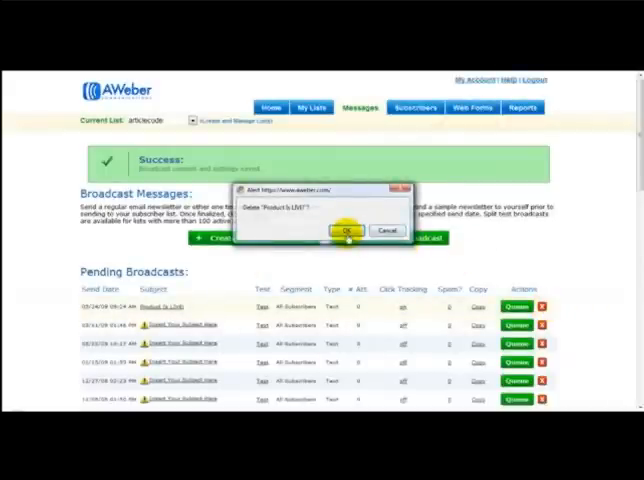
pyautogui.click(344, 228)
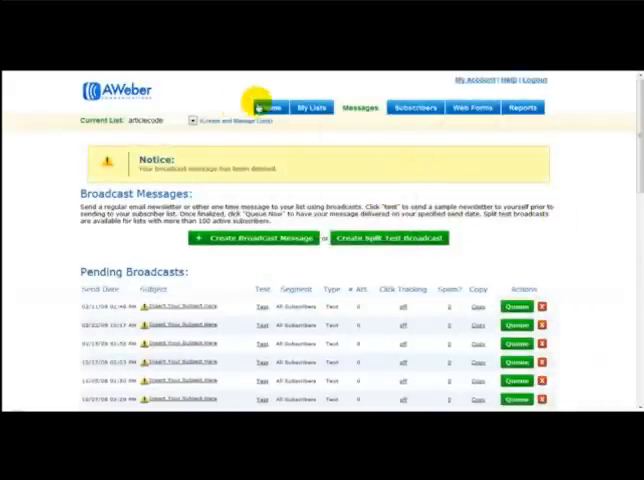
pyautogui.click(264, 104)
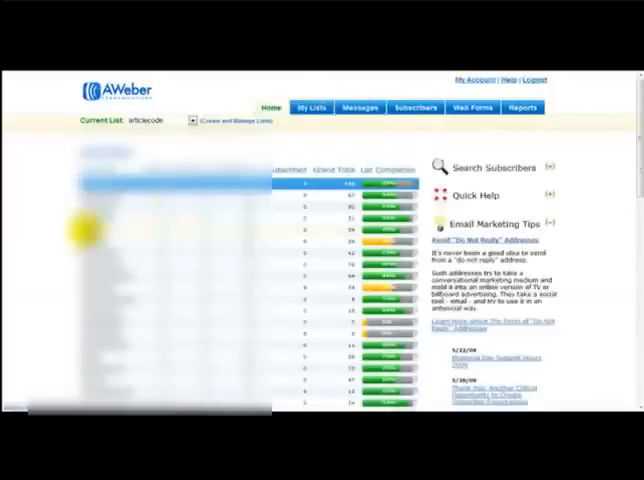